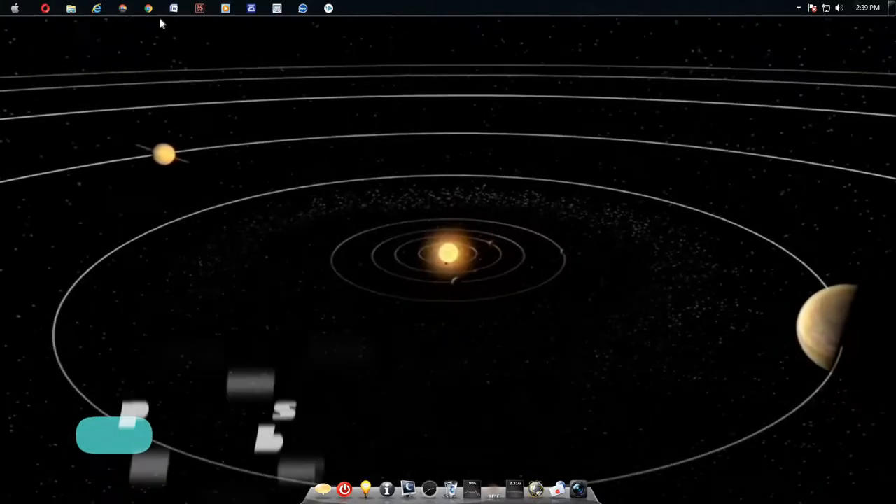
left_click(145, 11)
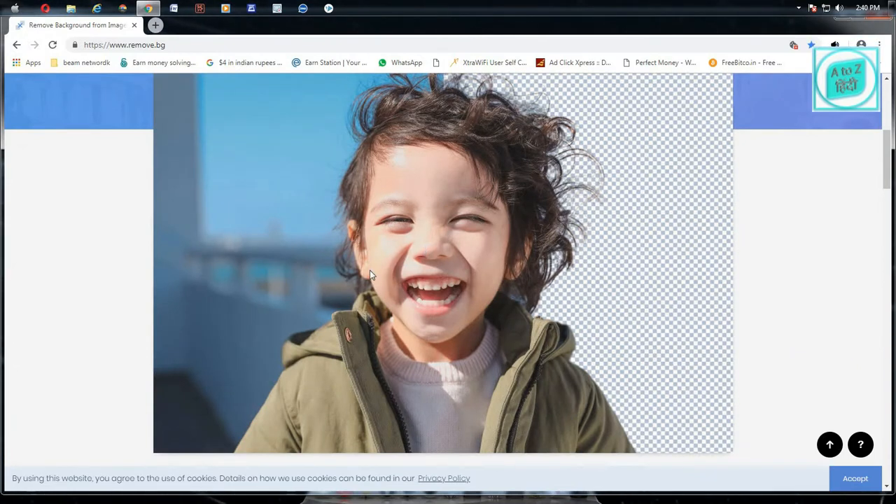
scroll("up", 3)
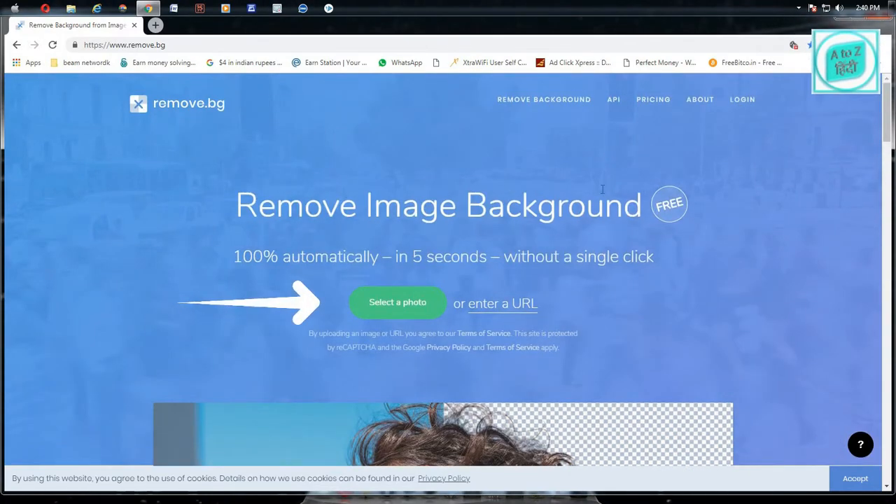
left_click(398, 302)
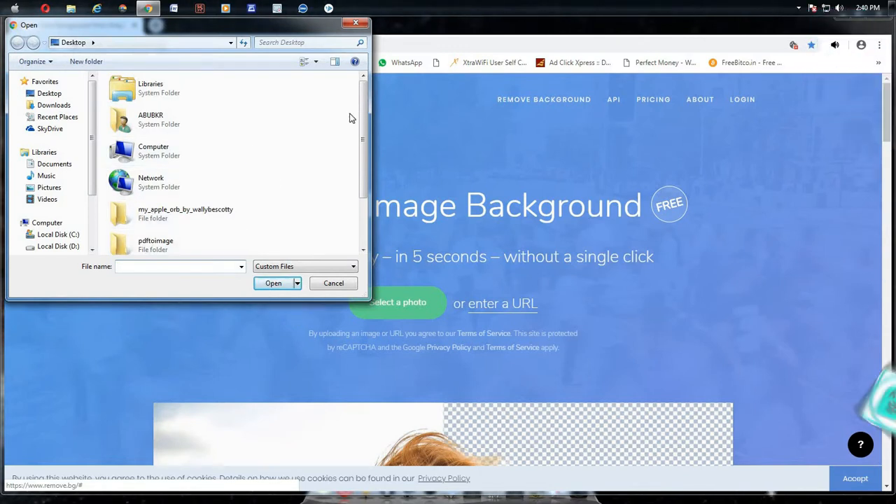
scroll("down", 3)
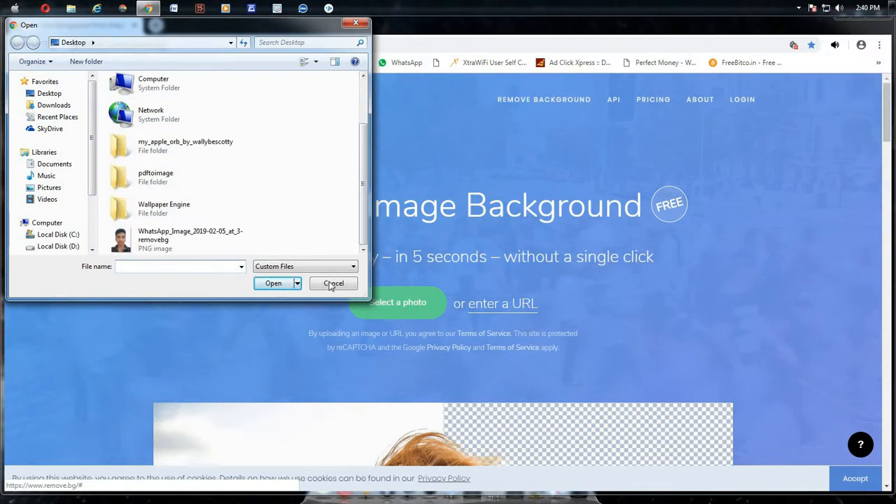
left_click(333, 283)
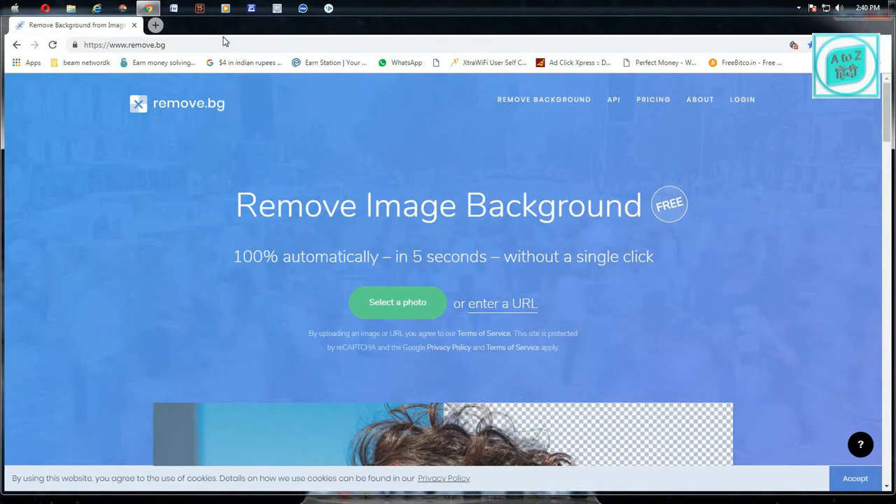
- Search Google Images for 'mans photo' in a new tab and save the man-in-red photo to the Desktop
left_click(154, 25)
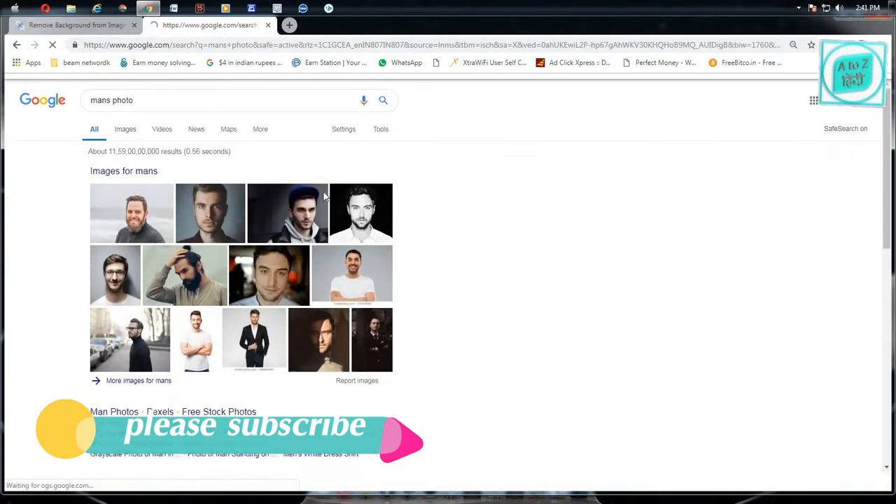
left_click(124, 129)
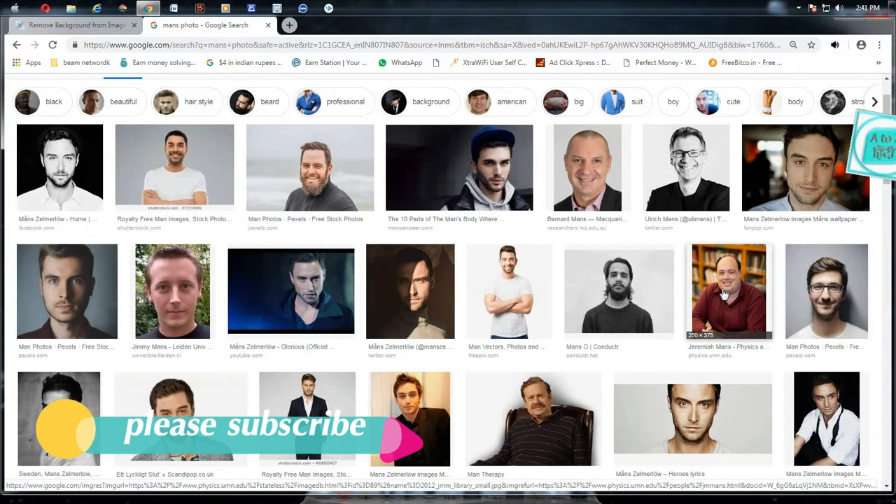
left_click(728, 293)
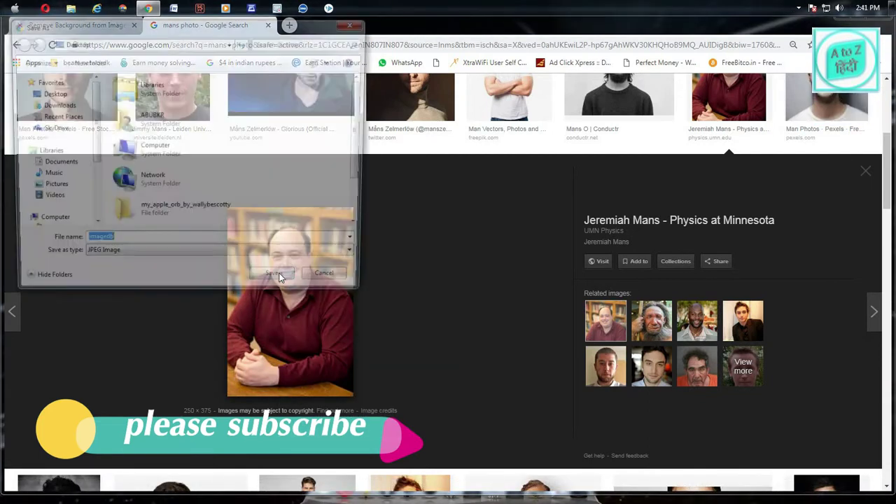
left_click(274, 273)
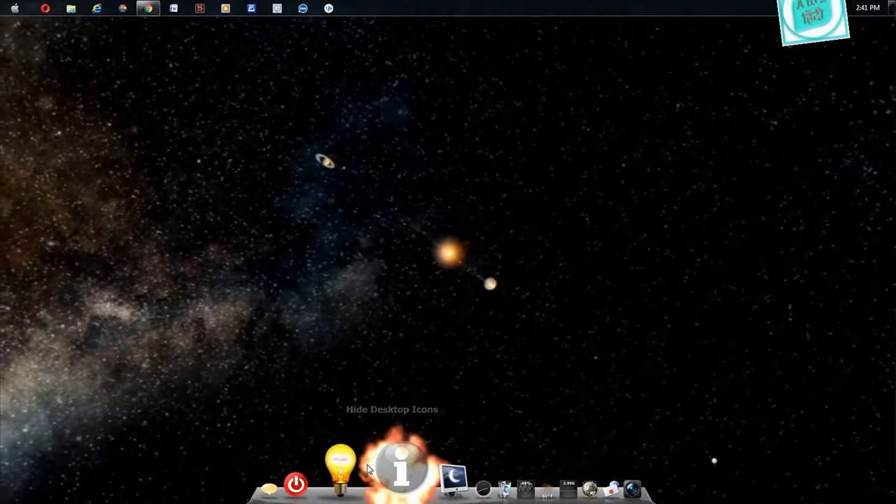
- Check the saved man's photo from the Desktop in Windows Photo Viewer, then return to remove.bg
left_click(399, 478)
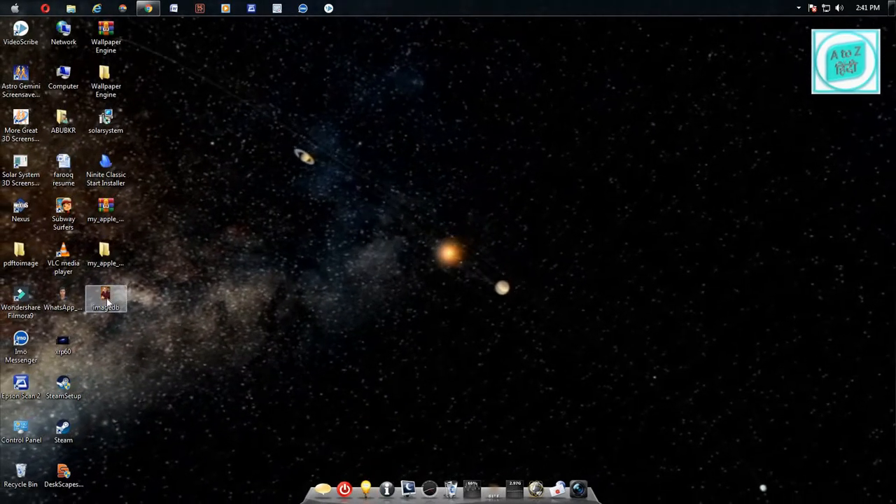
double_click(106, 294)
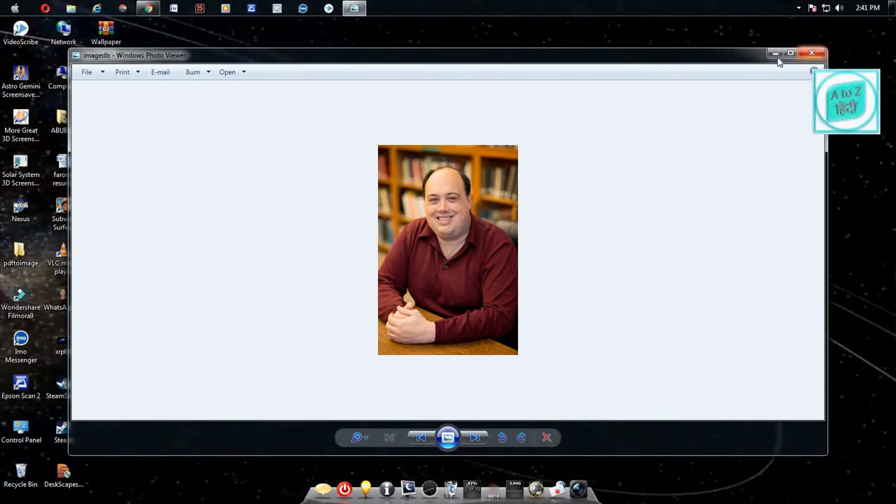
left_click(812, 52)
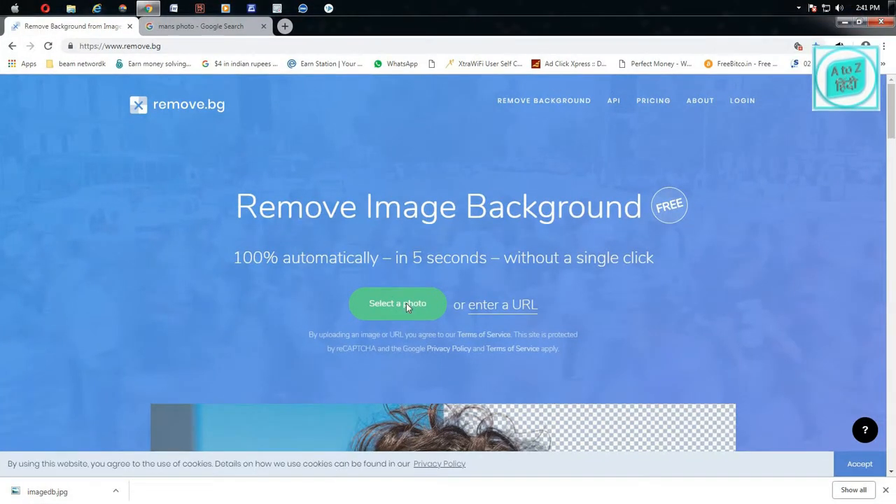
- Upload the imagedb photo from the Desktop and verify the fire hydrant reCAPTCHA
left_click(397, 304)
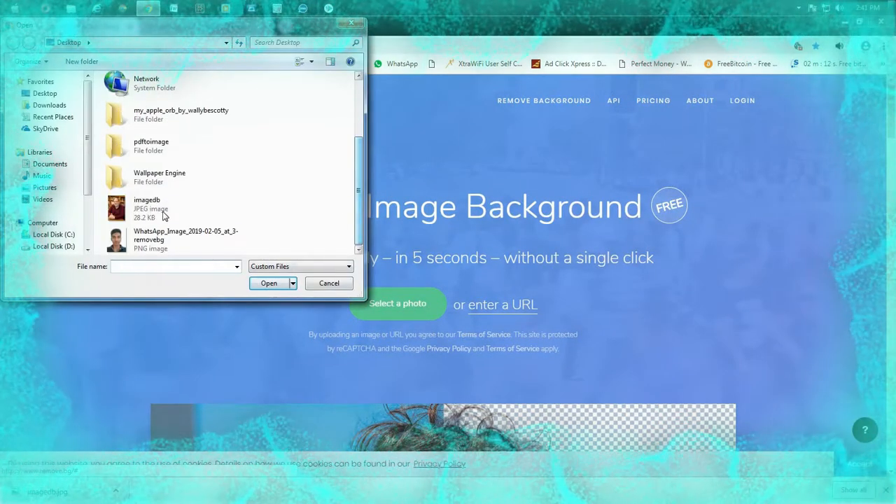
left_click(147, 207)
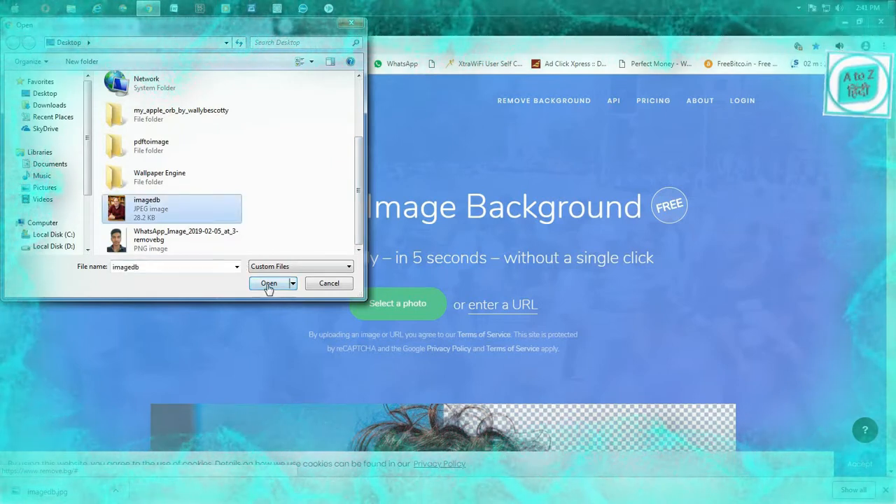
left_click(269, 283)
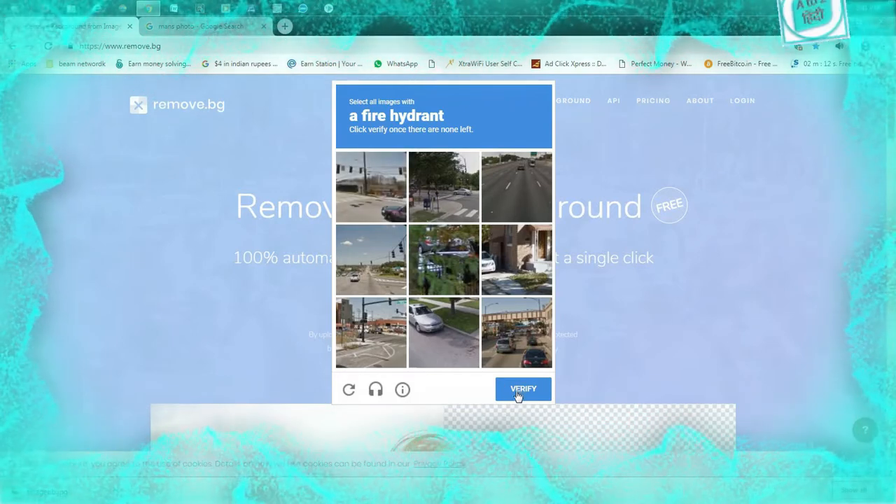
left_click(523, 389)
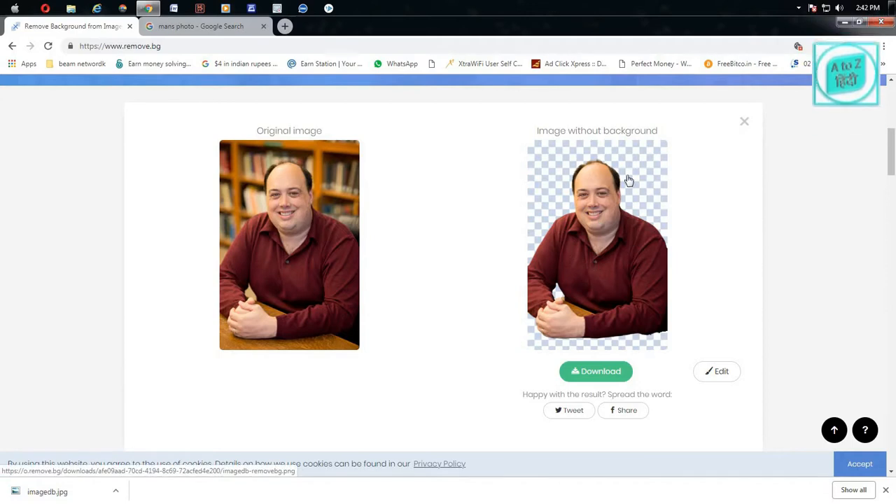
mouse_move(602, 371)
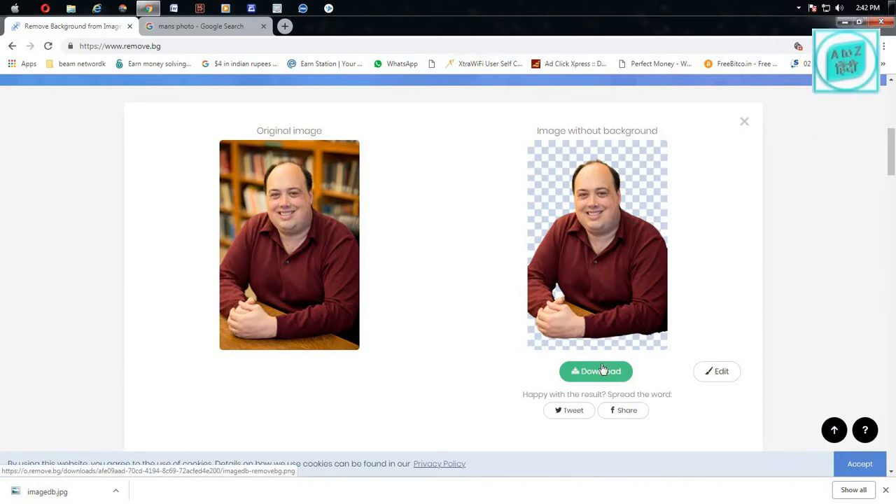
- Download the background-free man photo as a PNG to the Desktop and view it in Windows Photo Viewer
left_click(596, 371)
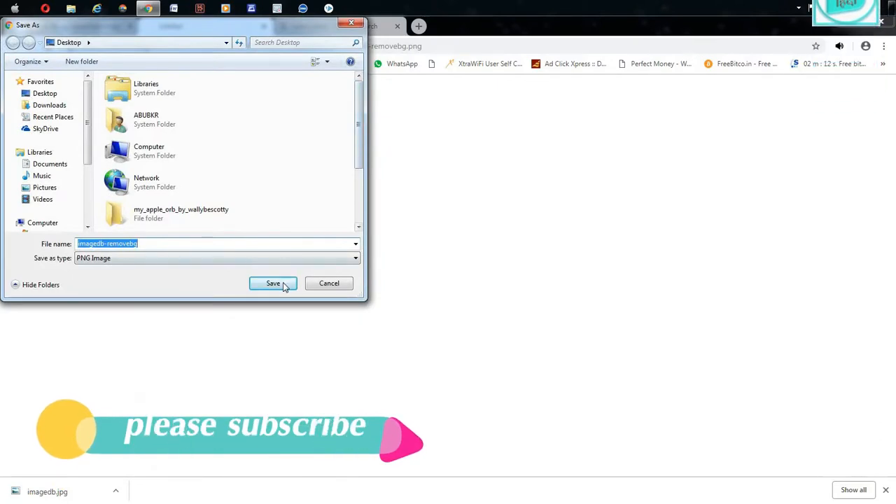
left_click(273, 283)
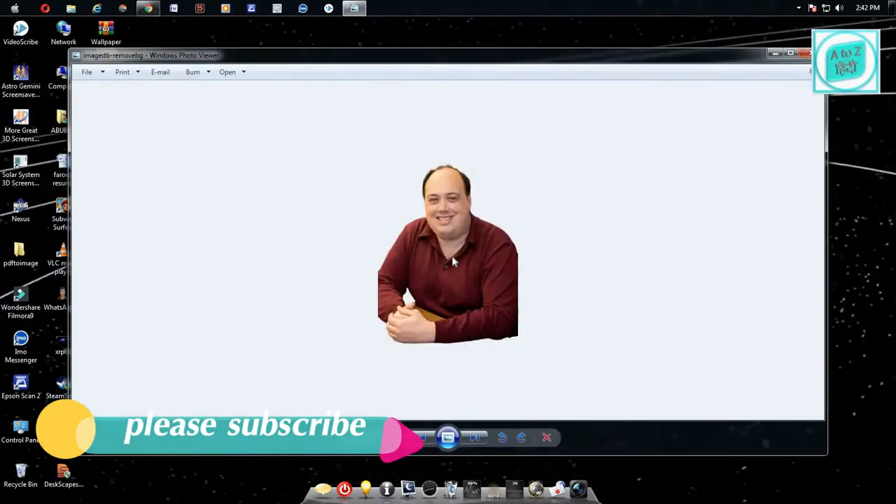
mouse_move(493, 190)
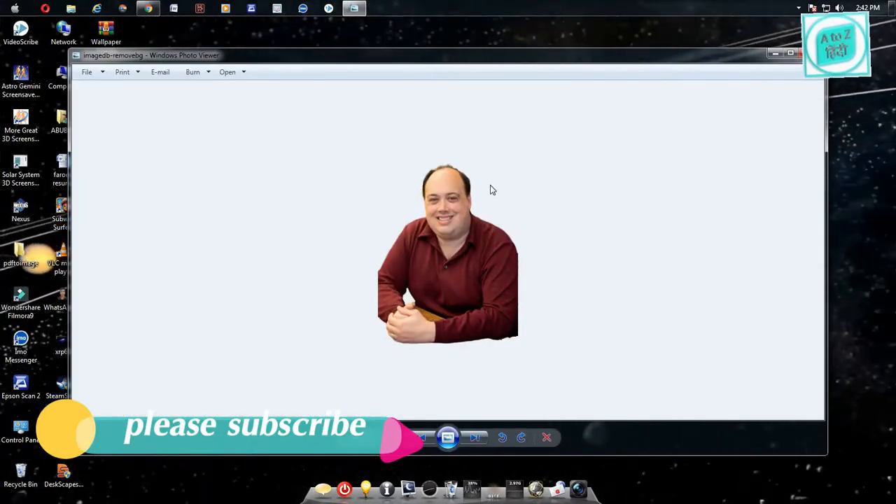